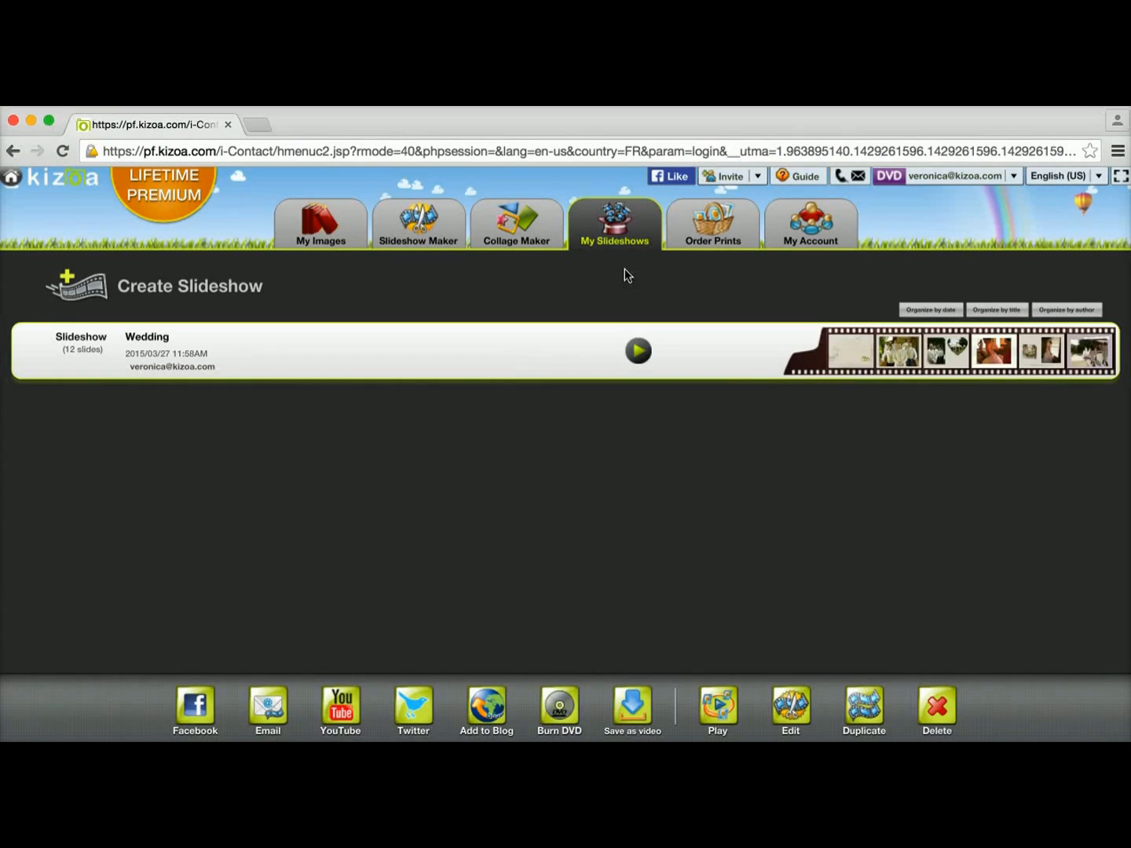
mouse_move(475, 498)
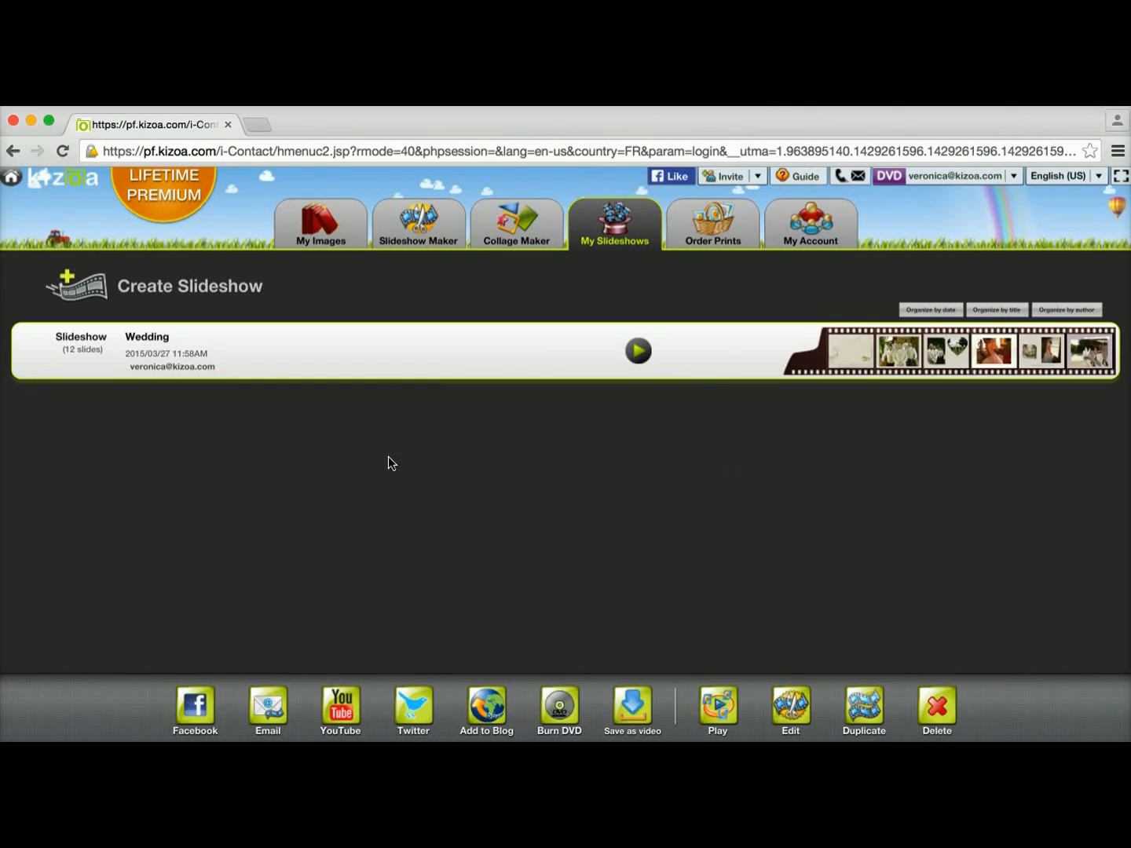
mouse_move(393, 488)
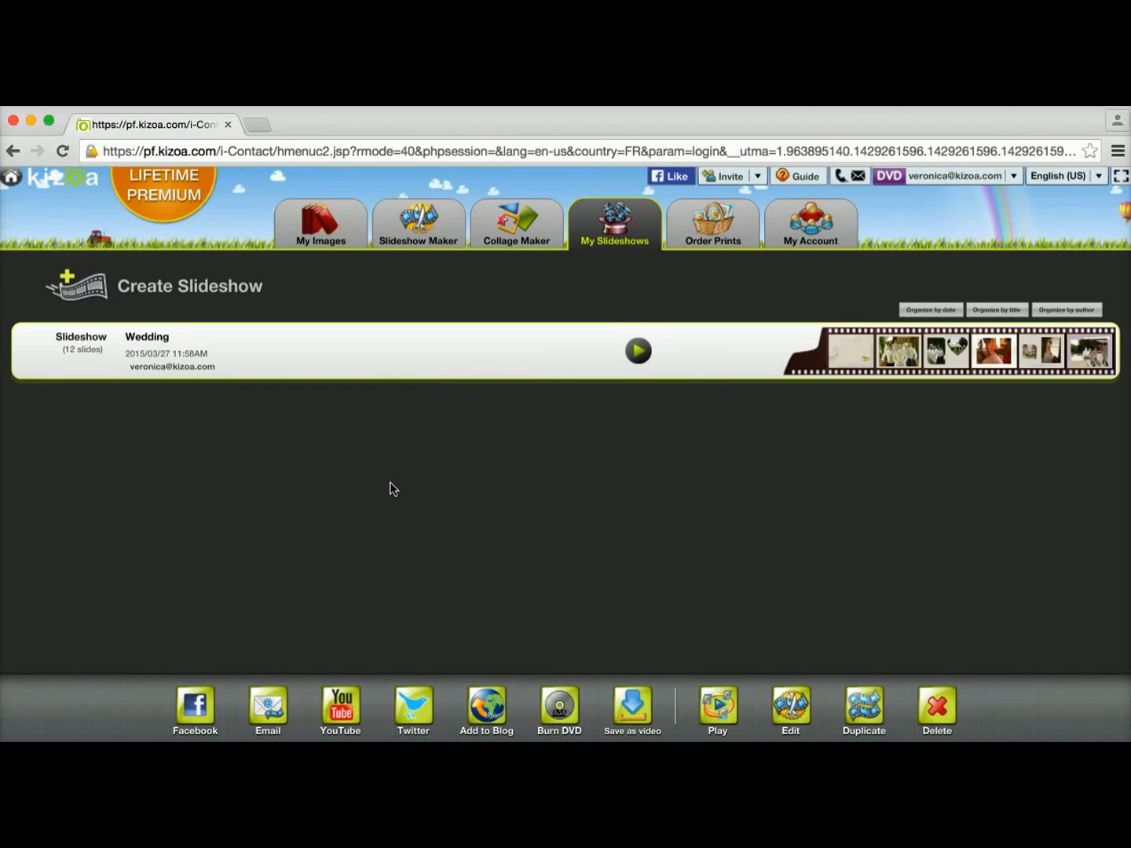
mouse_move(417, 385)
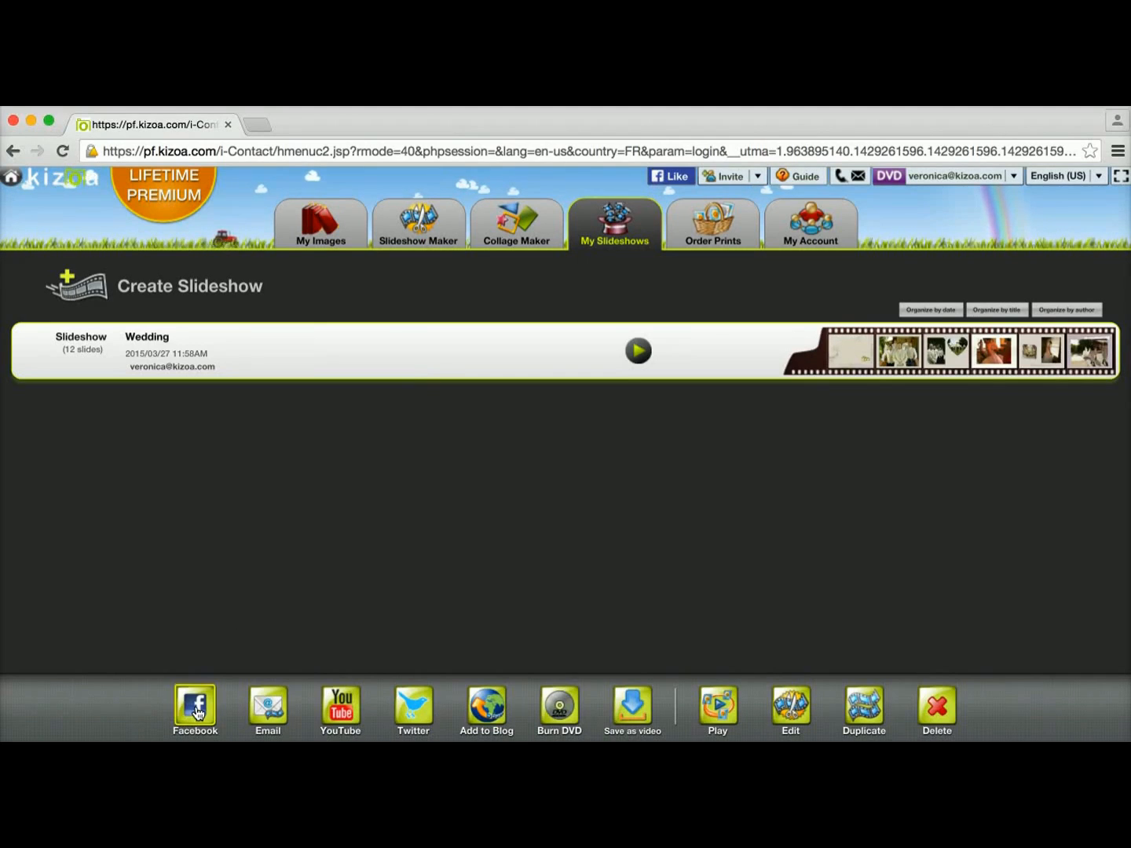
click(195, 709)
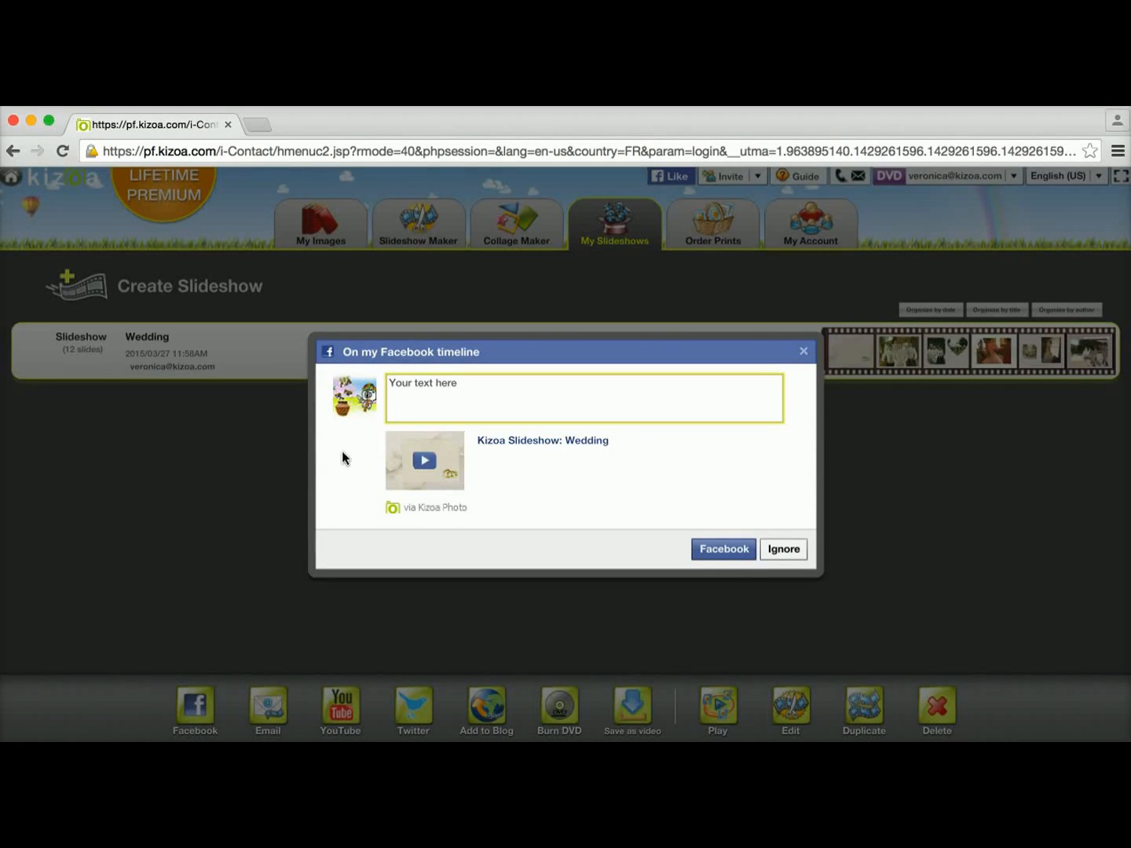
click(583, 396)
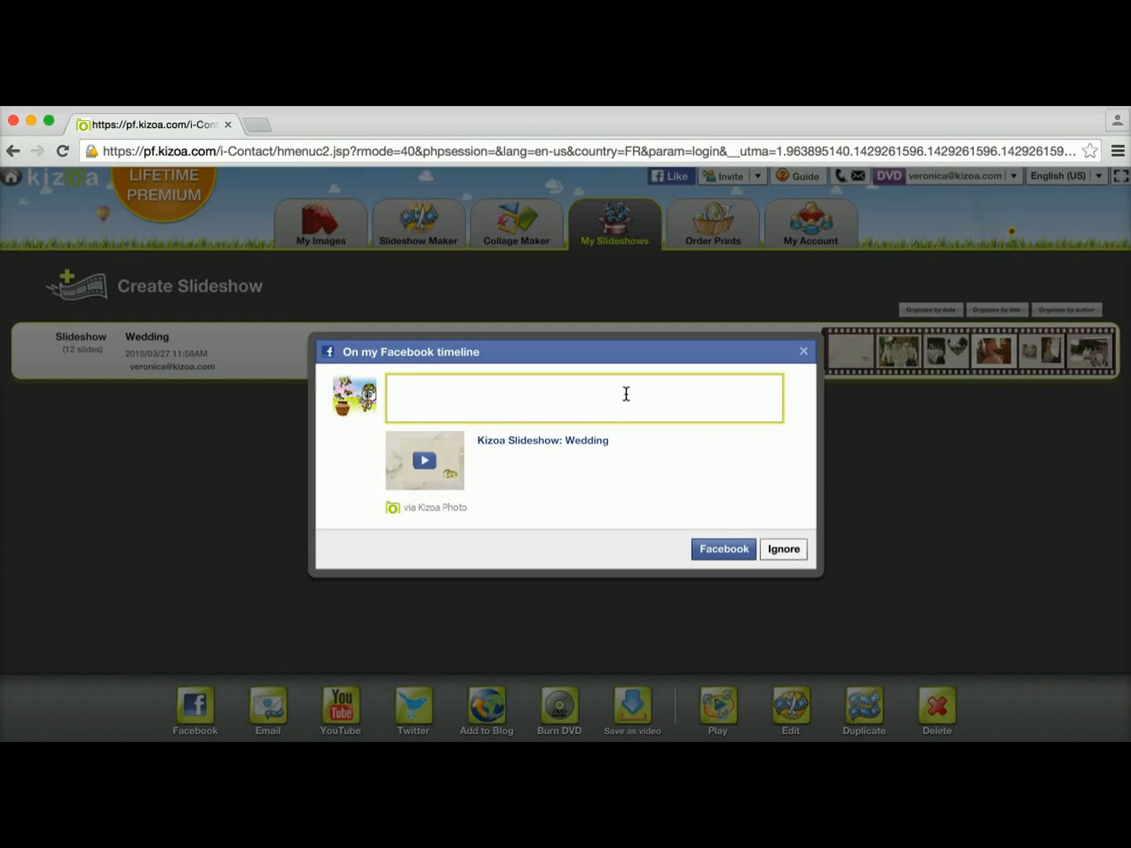
mouse_move(473, 396)
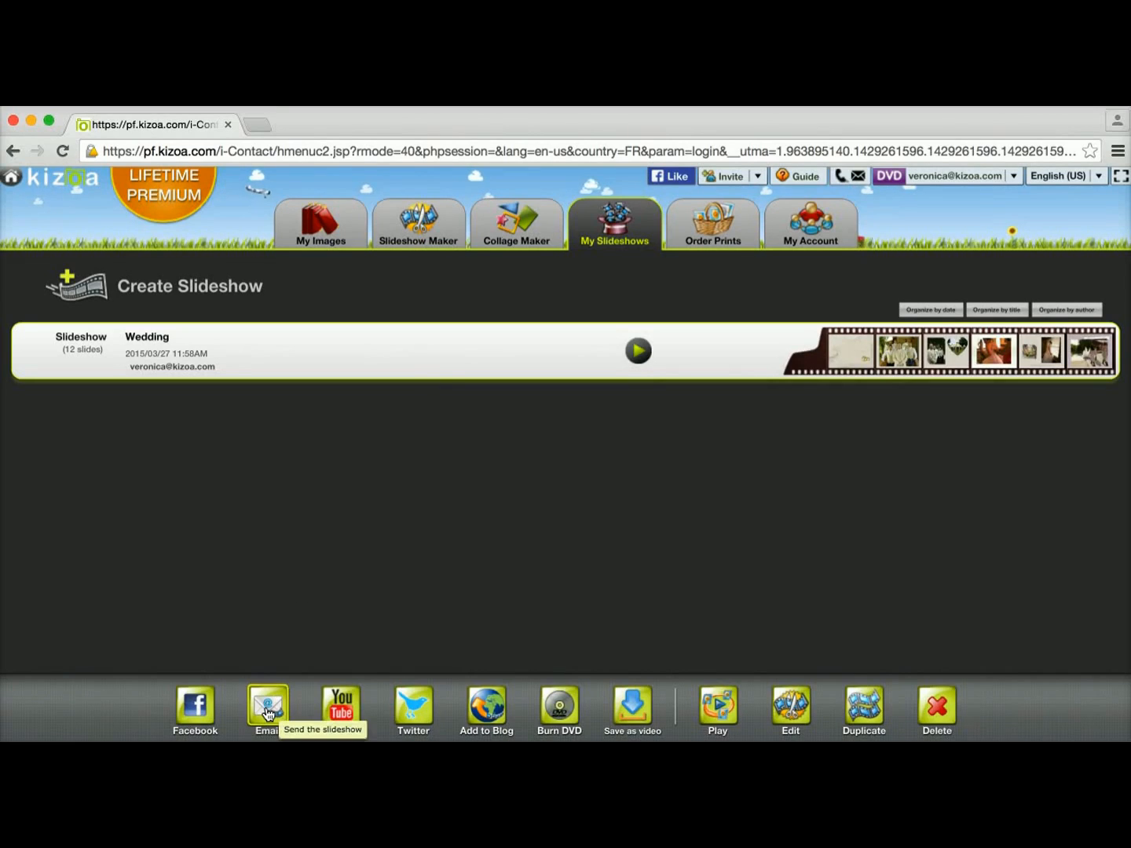
click(265, 704)
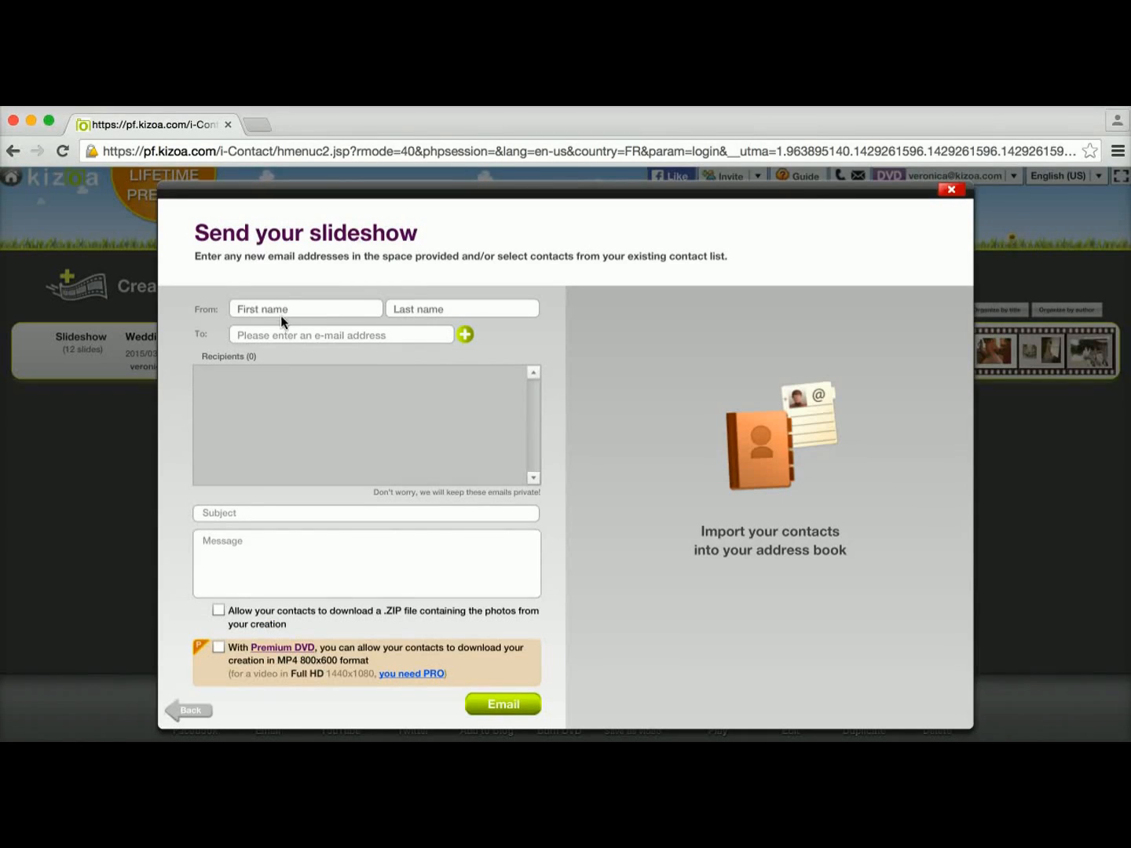
click(305, 308)
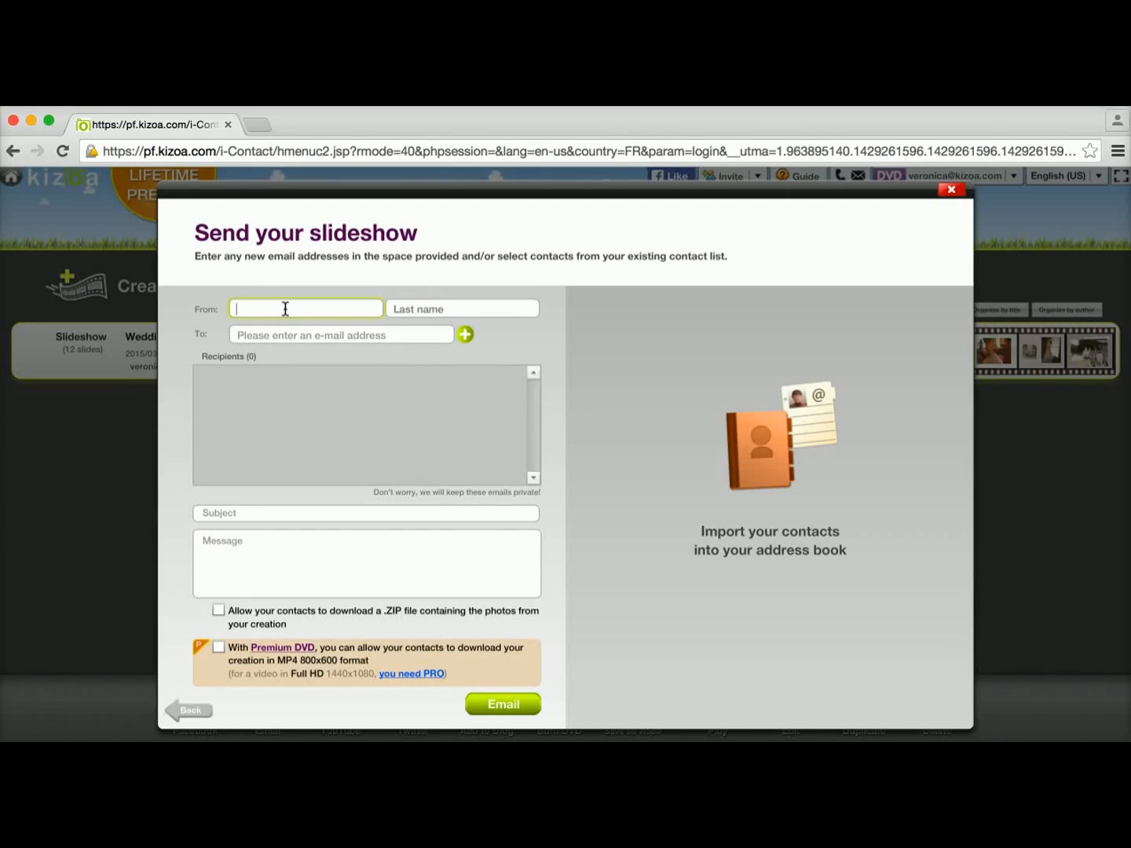
text(Erik)
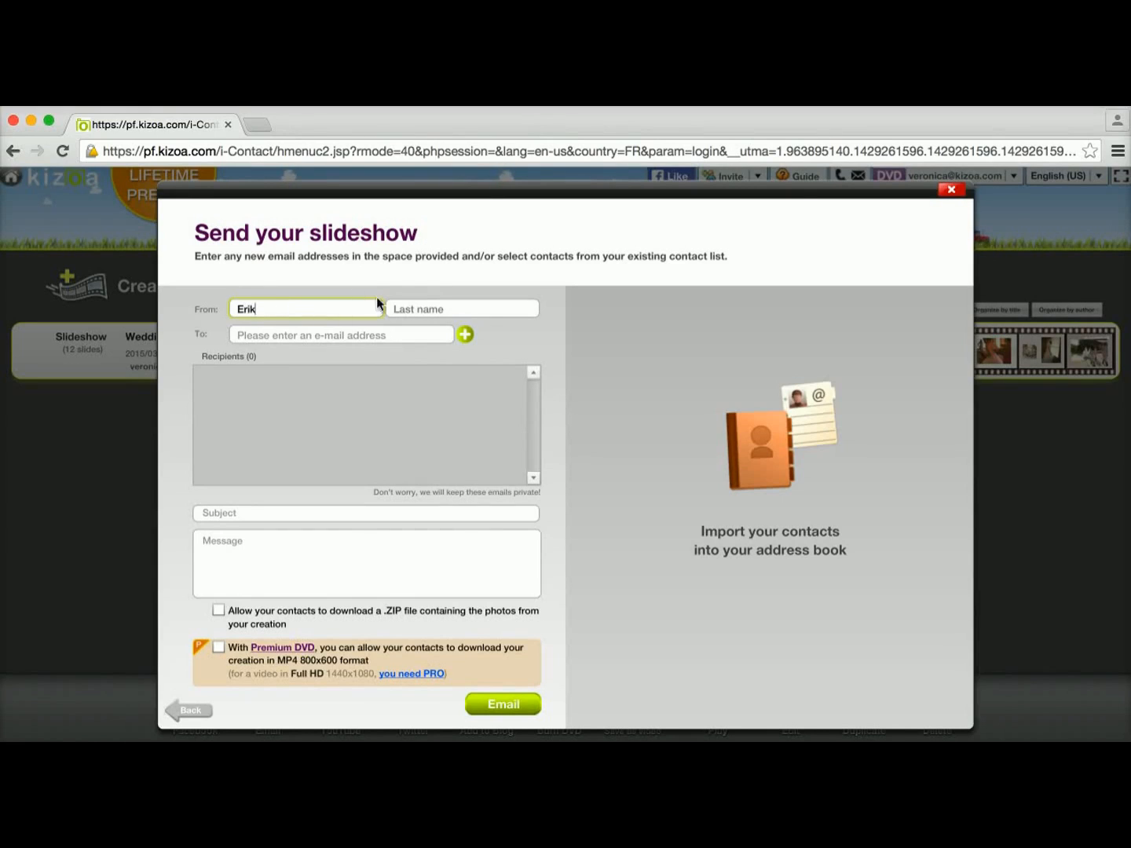
text(Gomez)
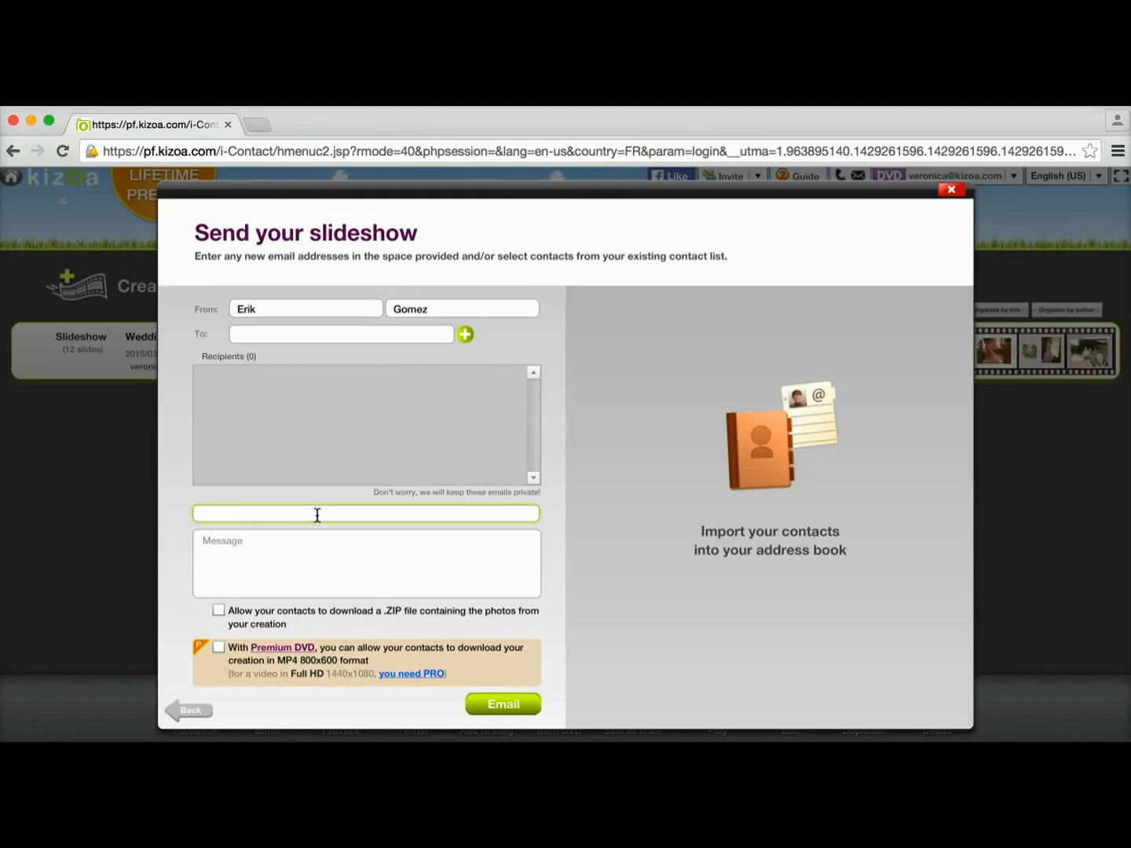
click(366, 563)
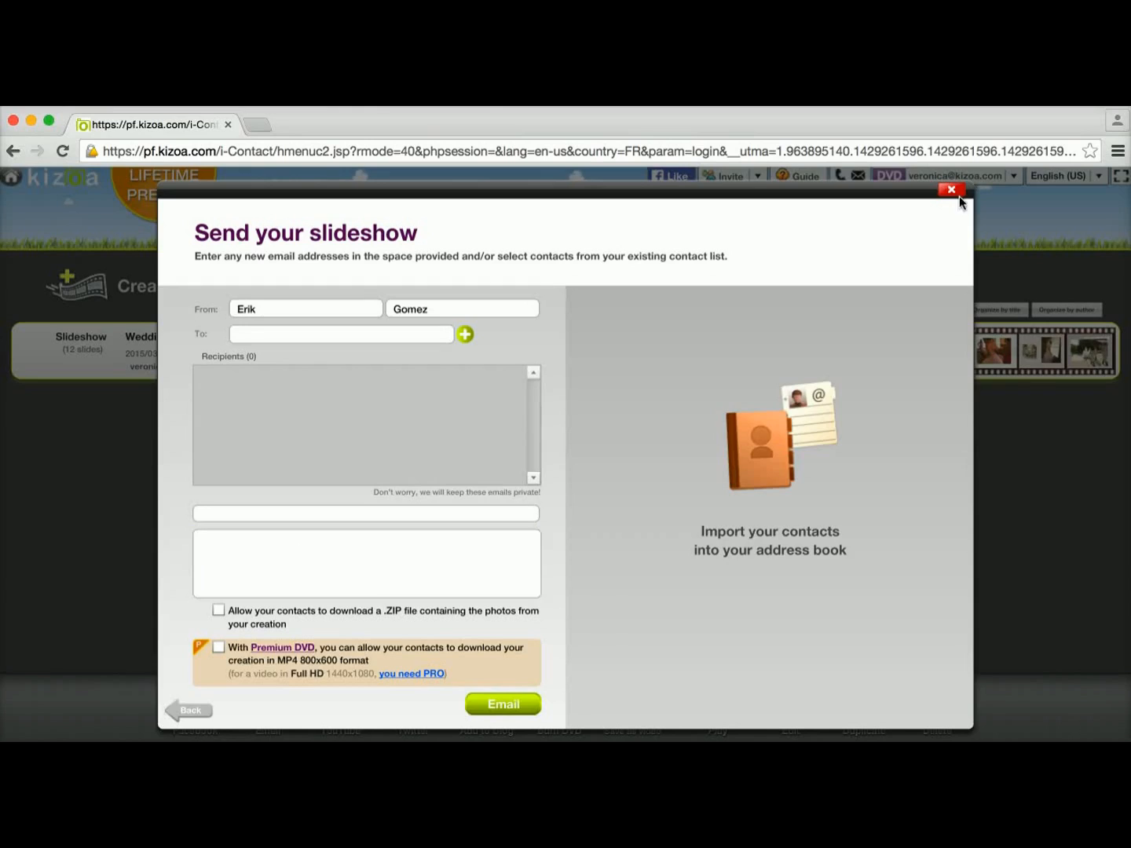
click(951, 190)
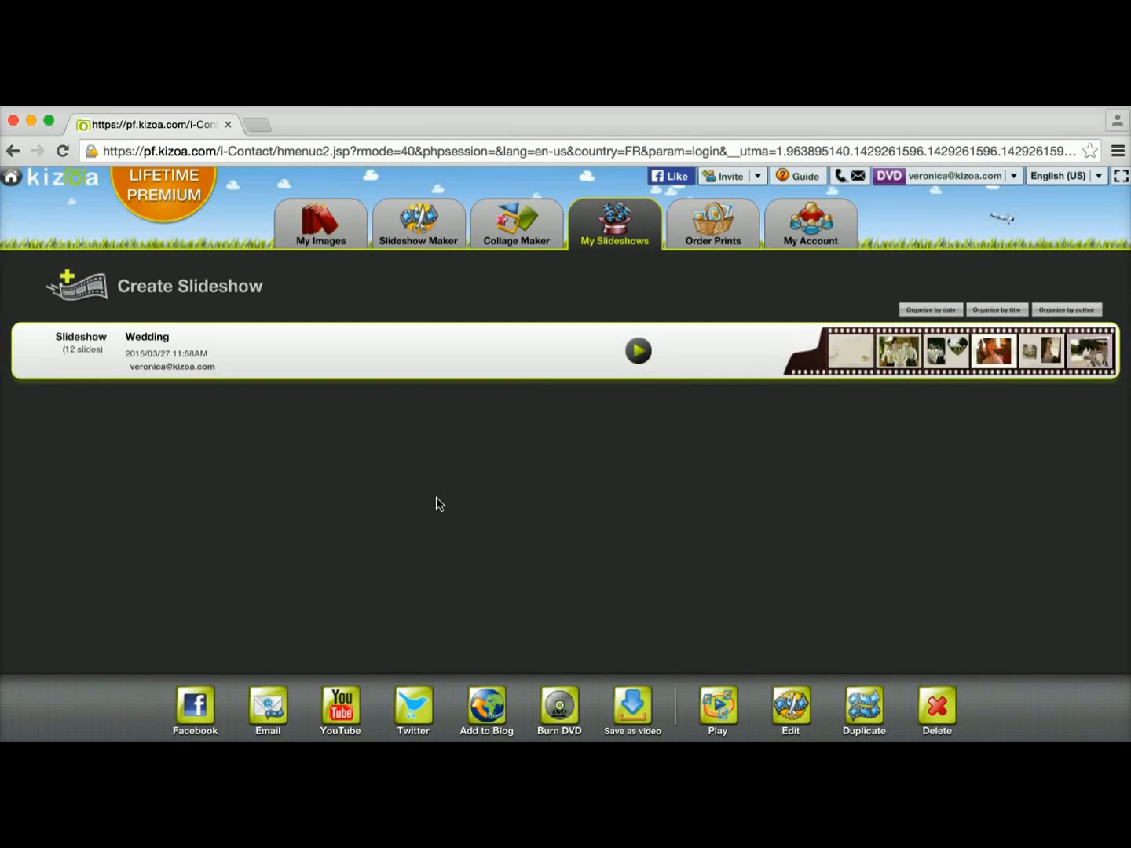
mouse_move(454, 383)
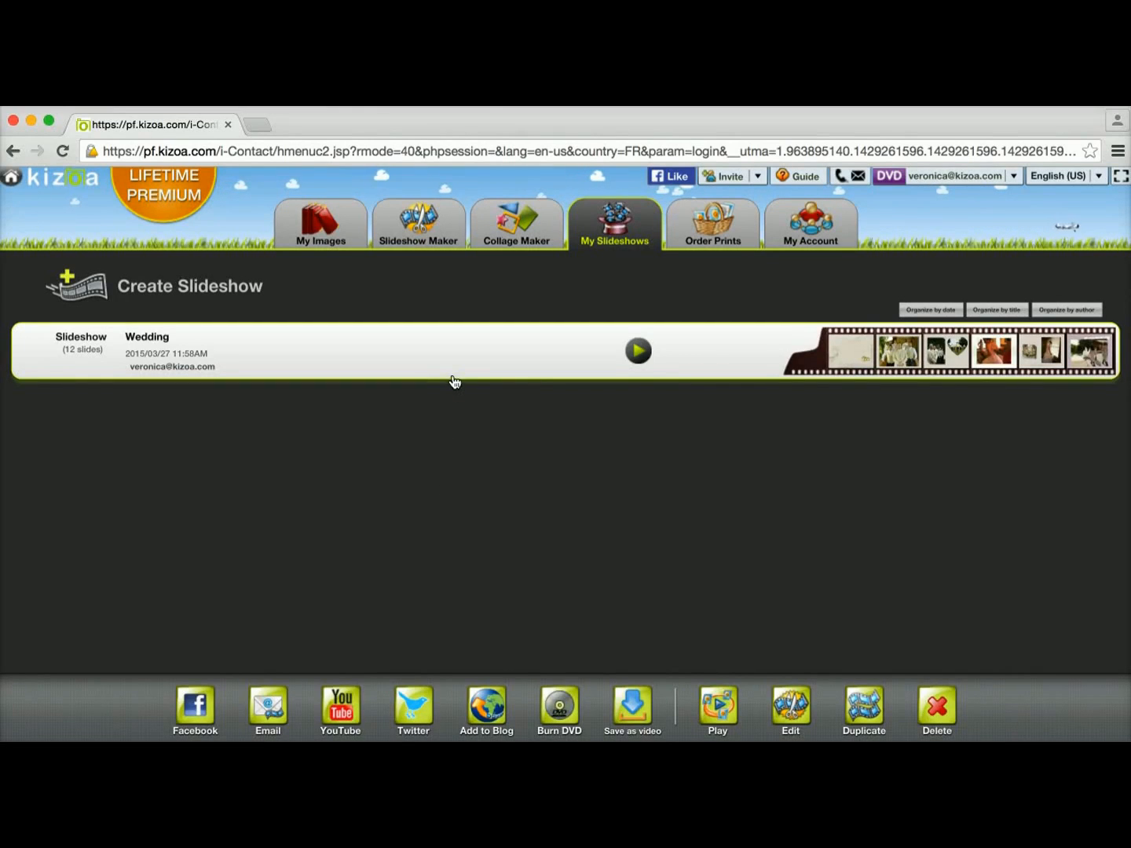
mouse_move(488, 484)
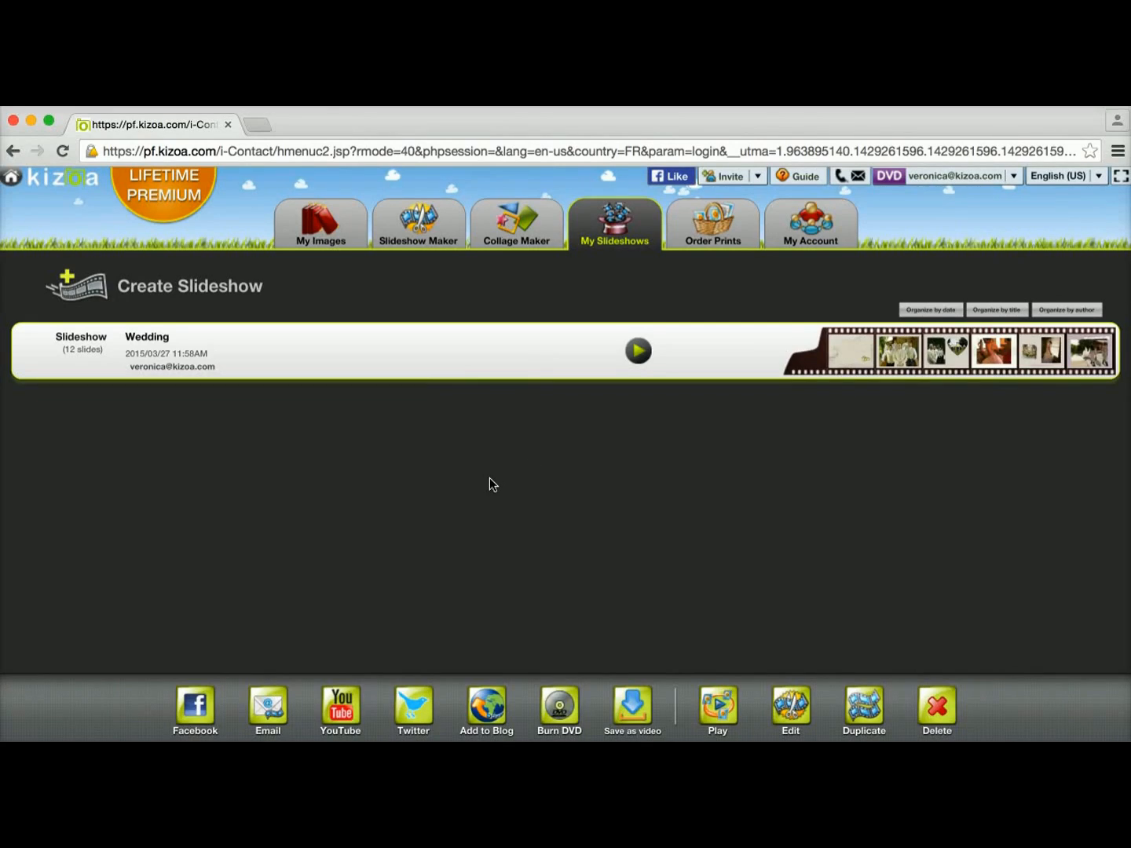
mouse_move(398, 375)
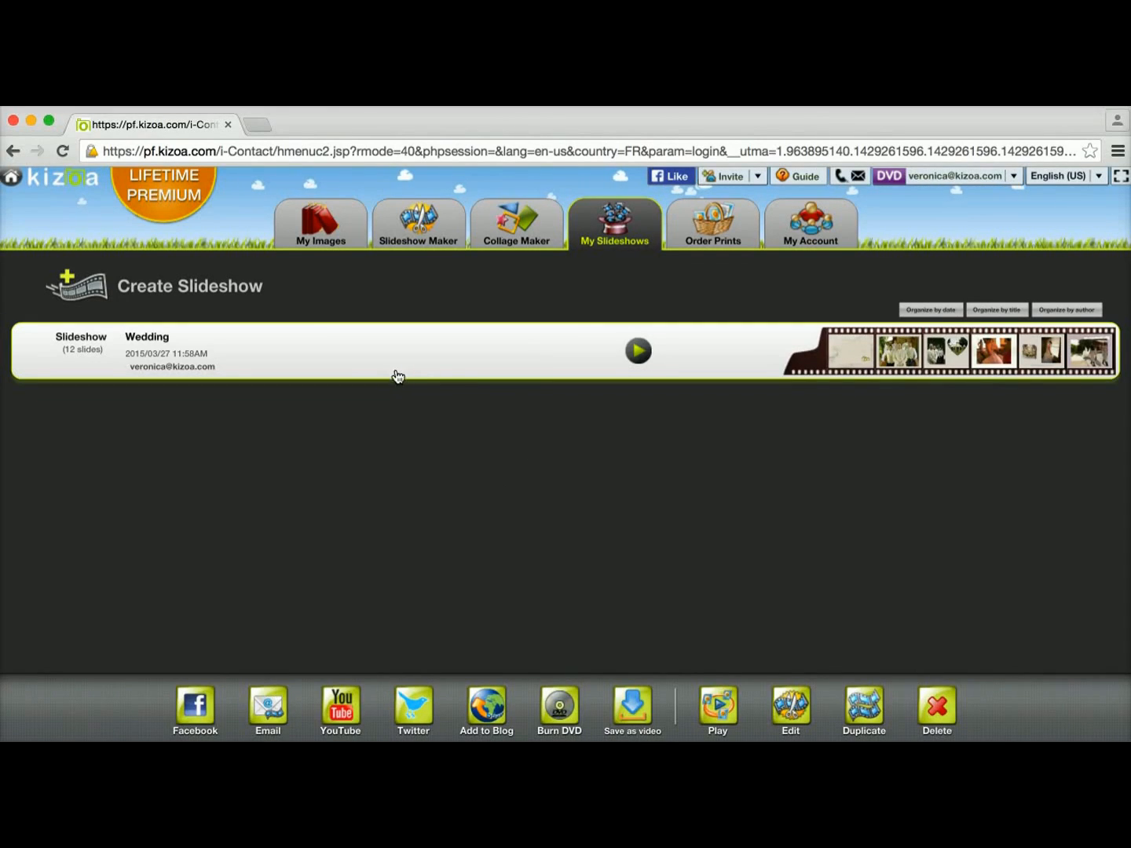
mouse_move(340, 703)
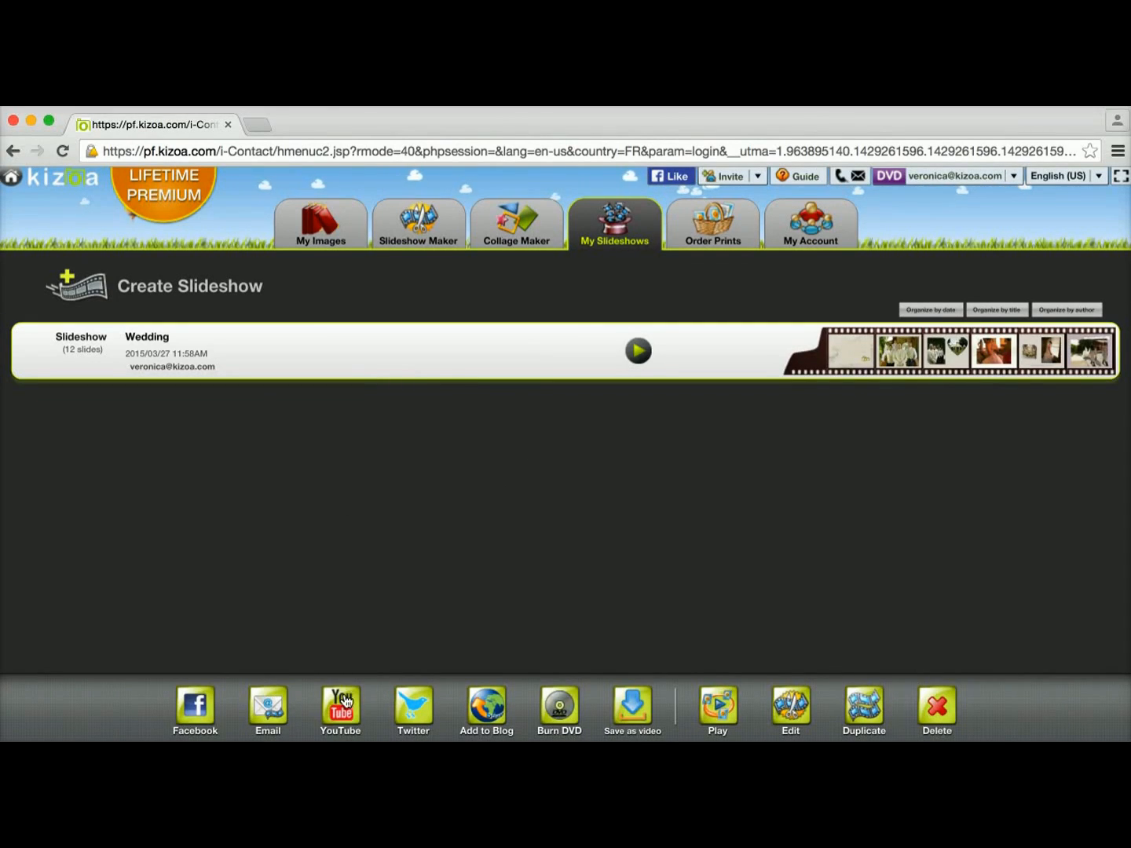
- Upload the slideshow to YouTube at 480p with the title 'Wedding', reaching Google sign-in
click(340, 709)
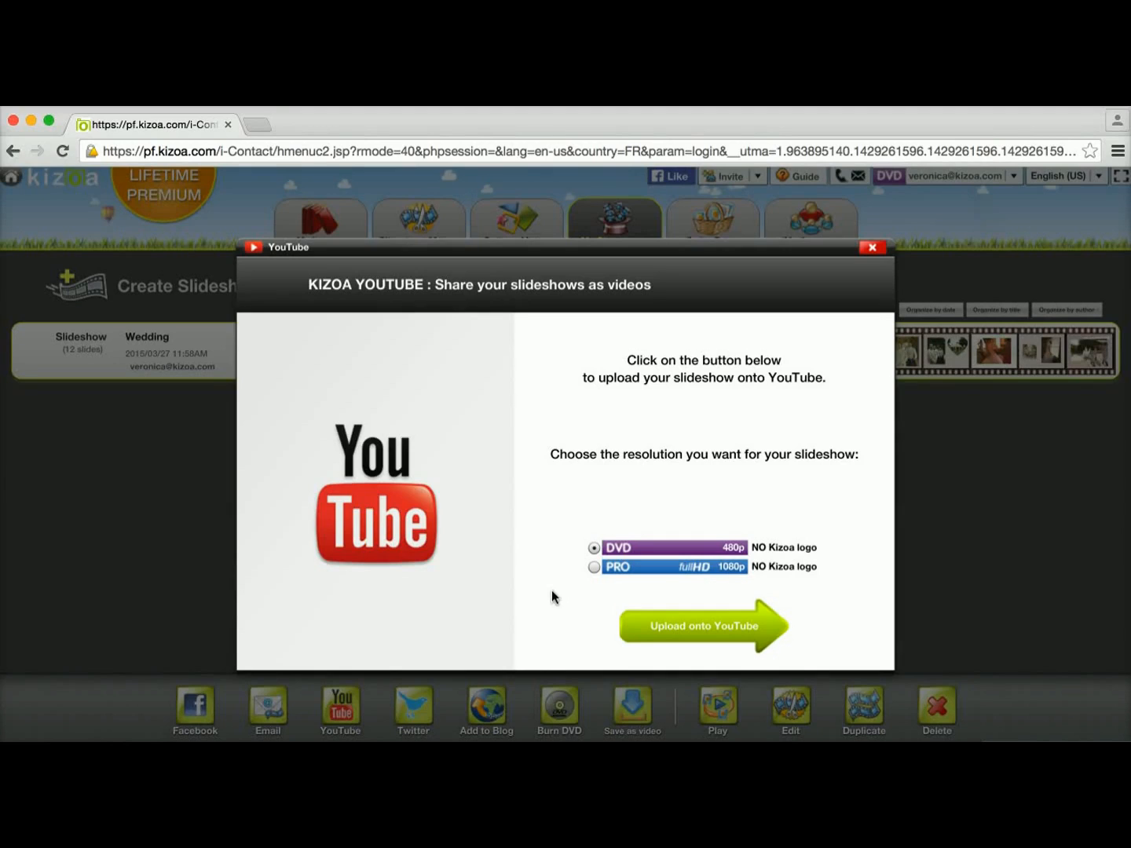
mouse_move(688, 632)
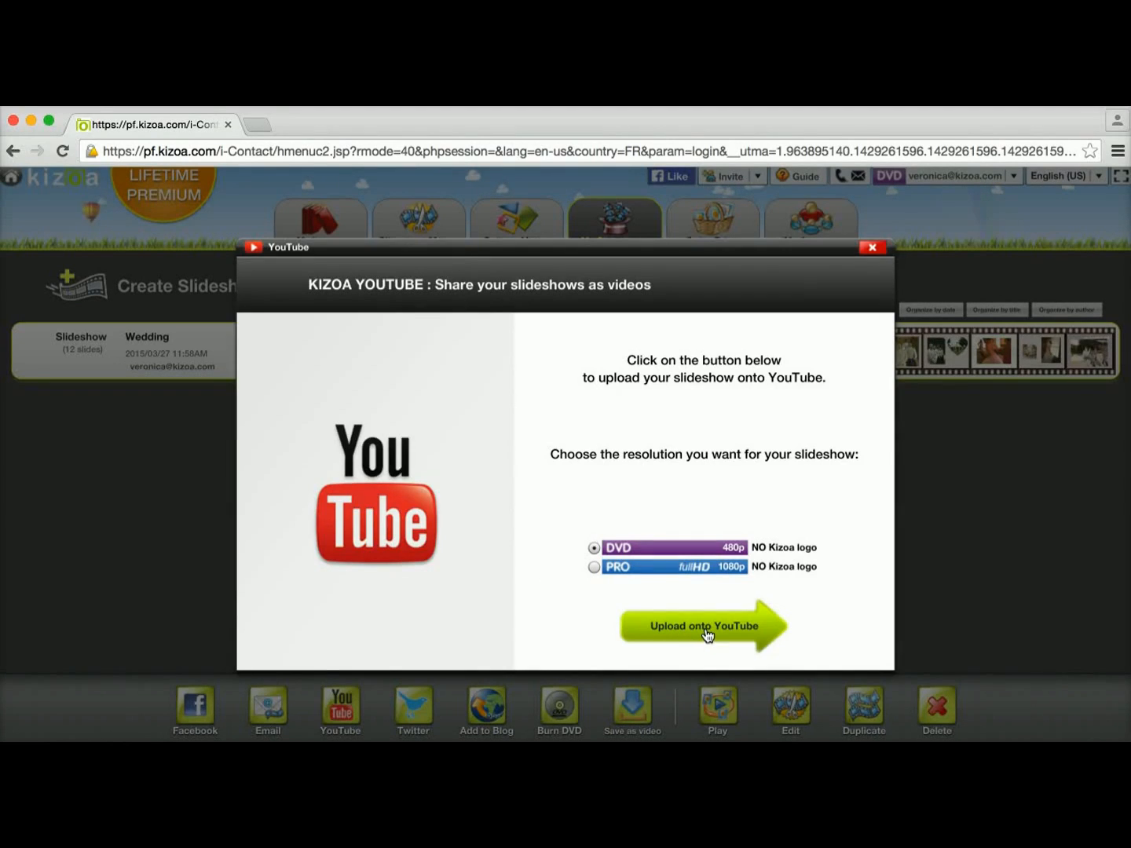
click(703, 626)
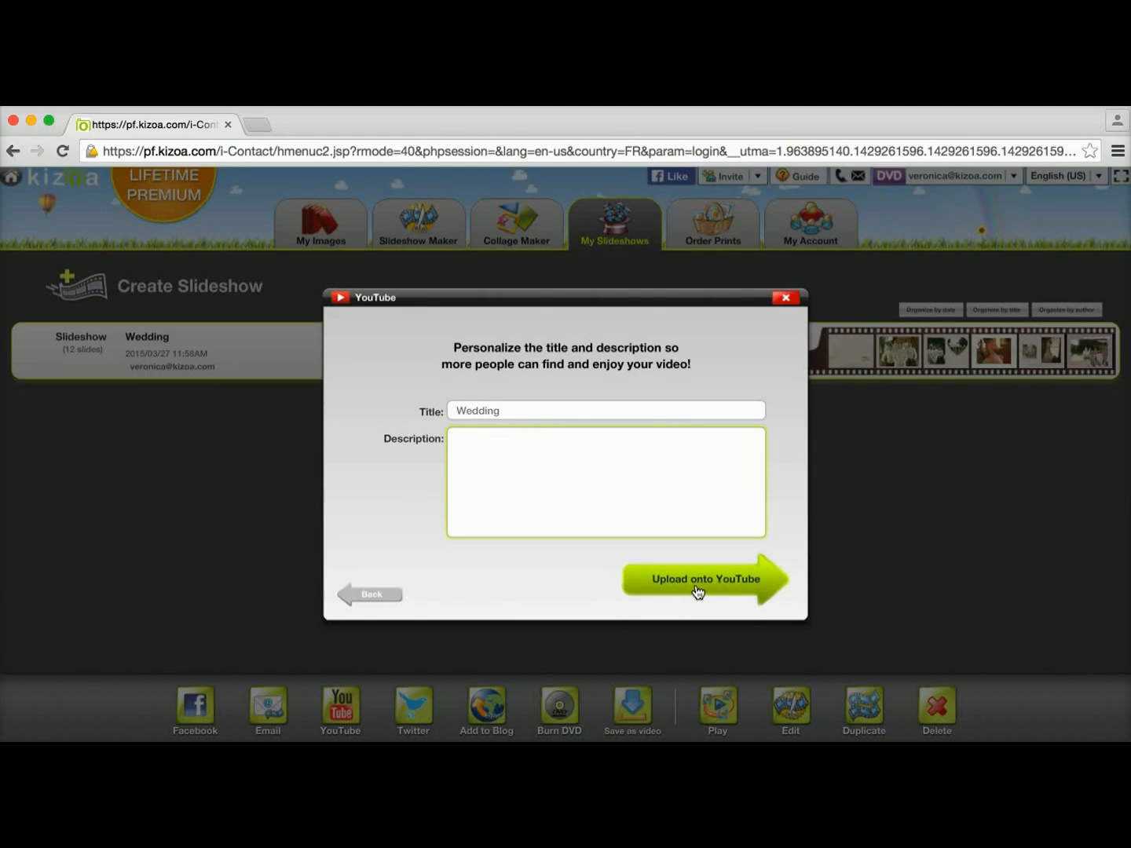
click(704, 579)
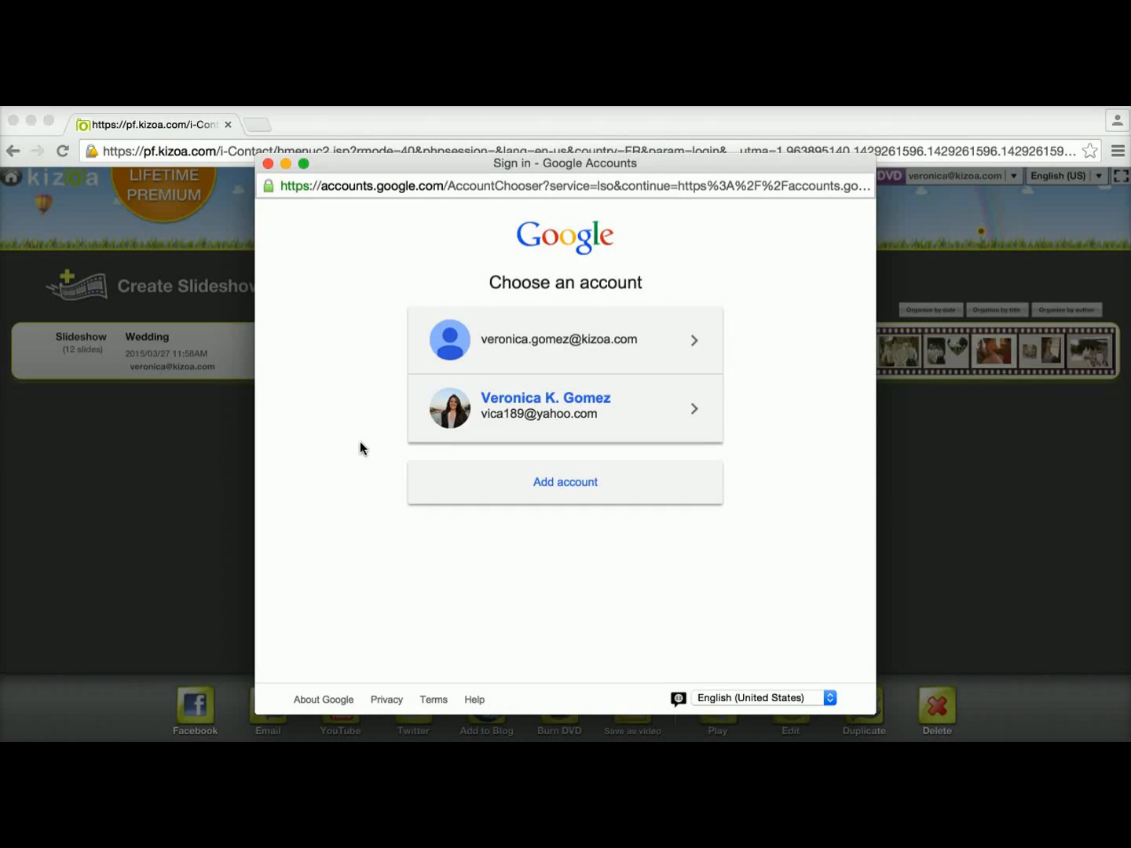
- Sign in with the second Google account and accept Kizoa's offline-access request
click(565, 407)
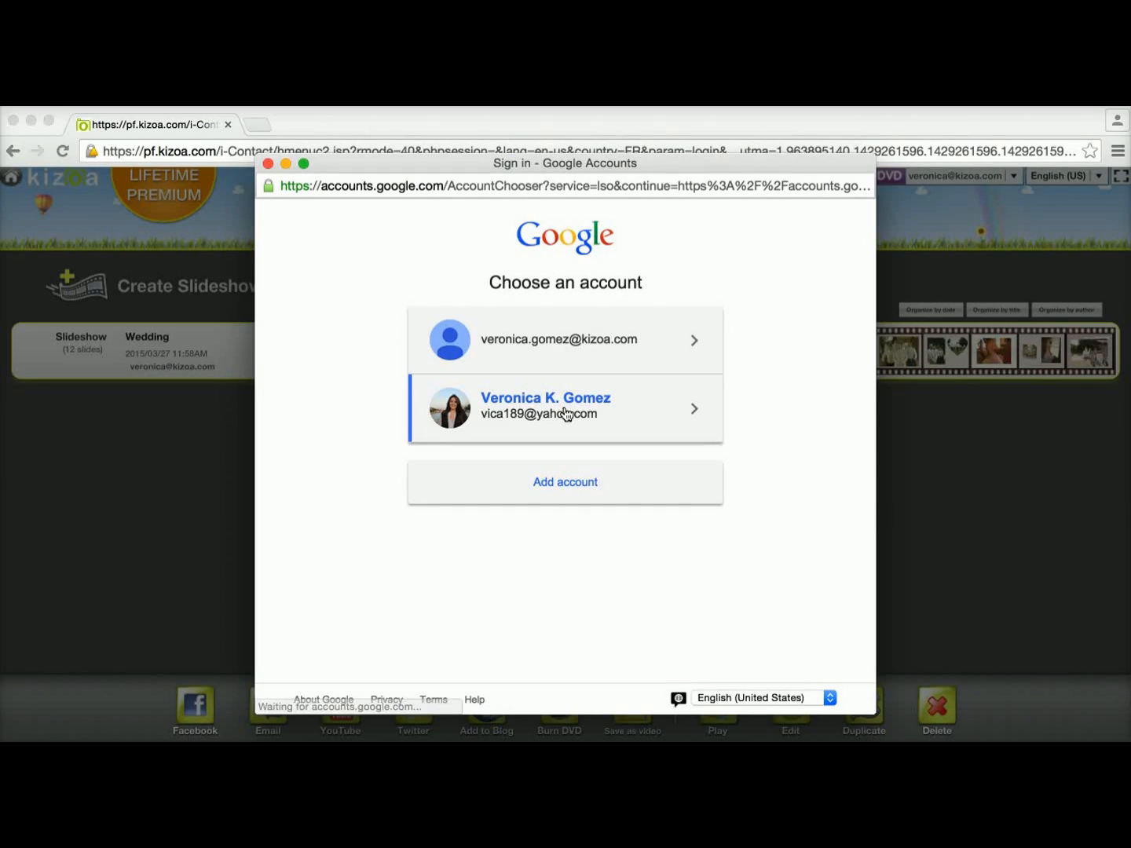
click(565, 408)
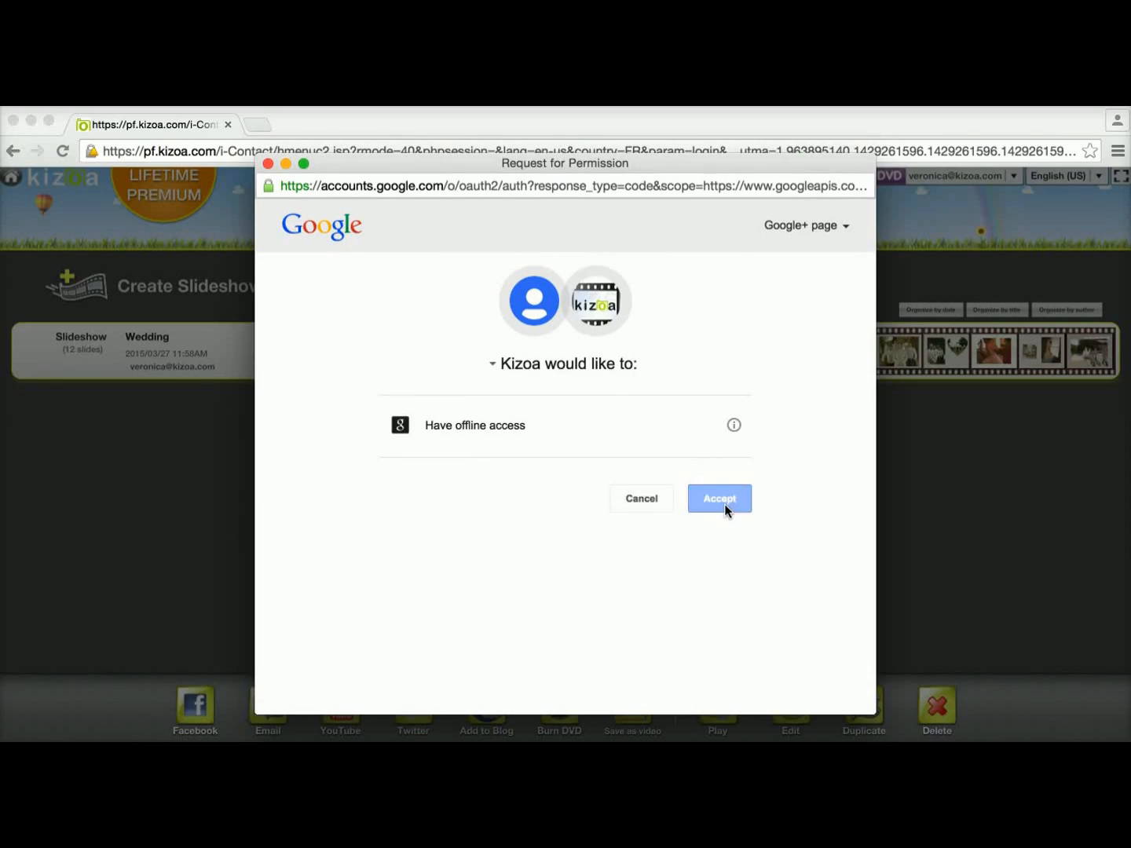
click(718, 498)
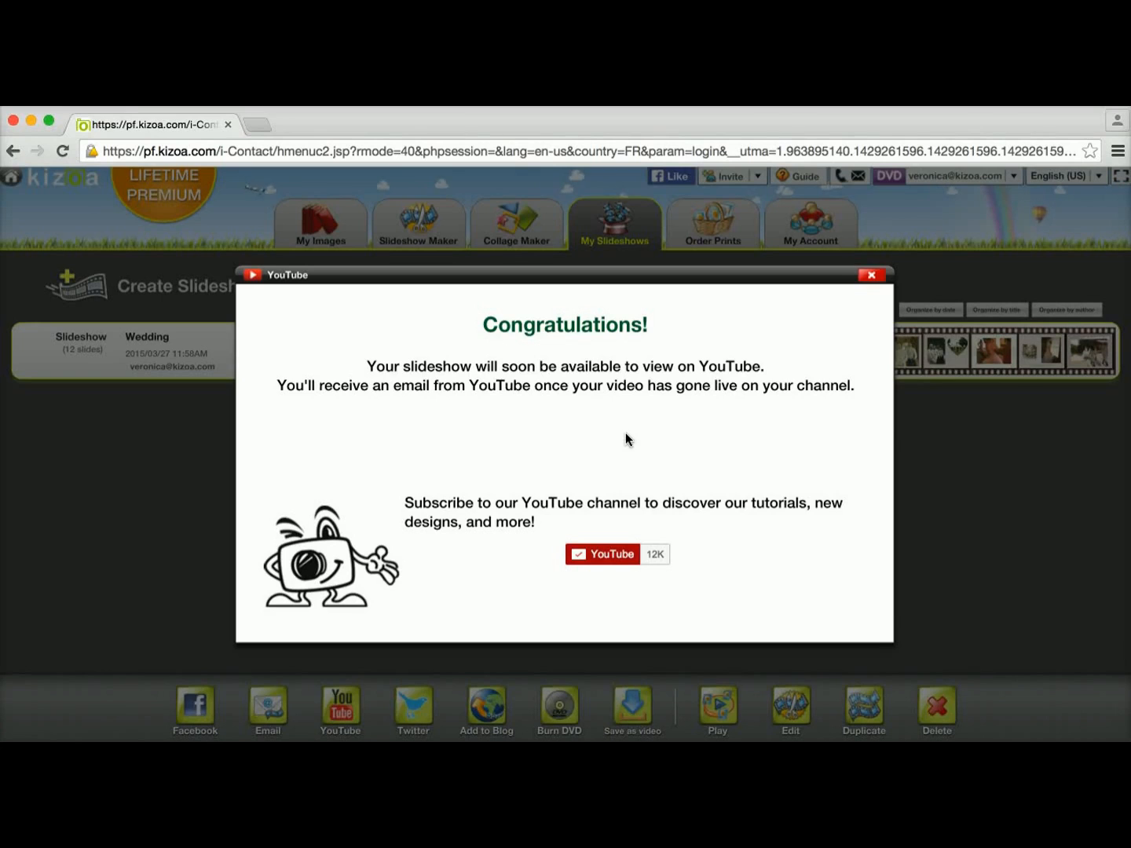
- Dismiss the Congratulations dialog and the Kizoa Assistant to return to My Slideshows
click(870, 275)
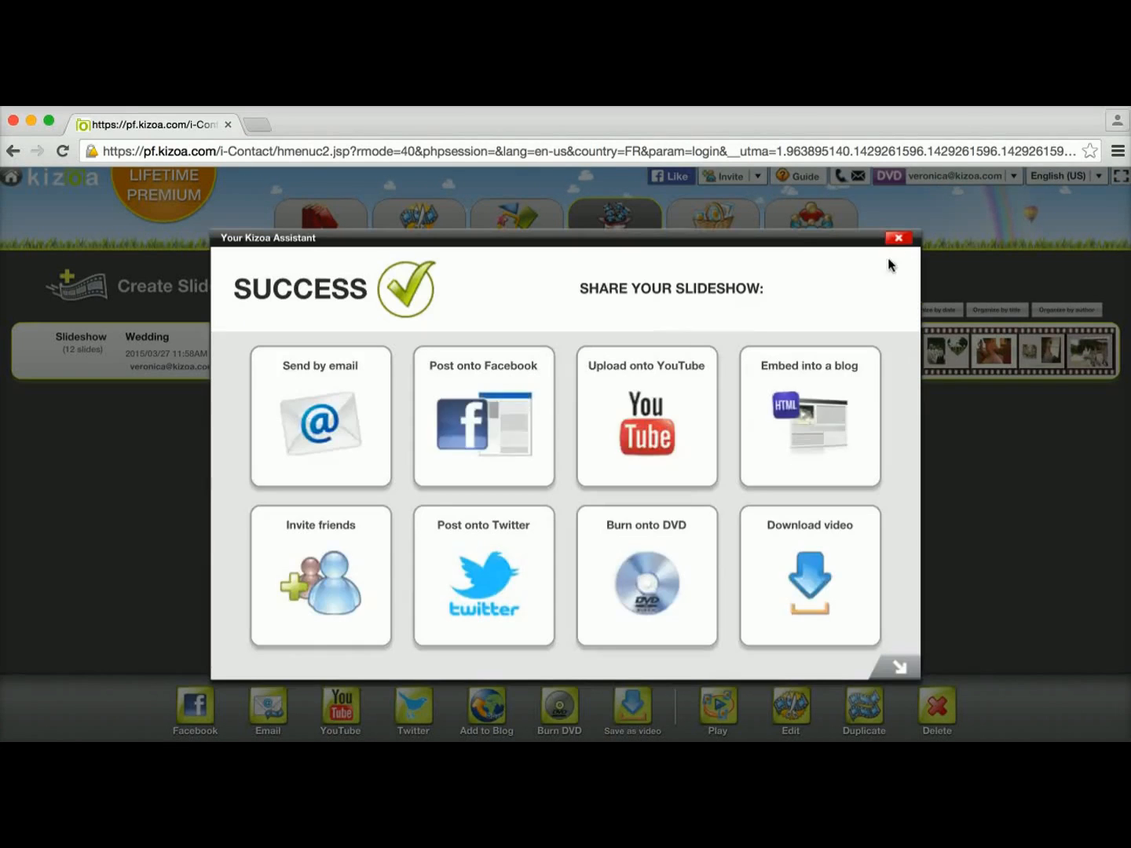
click(899, 238)
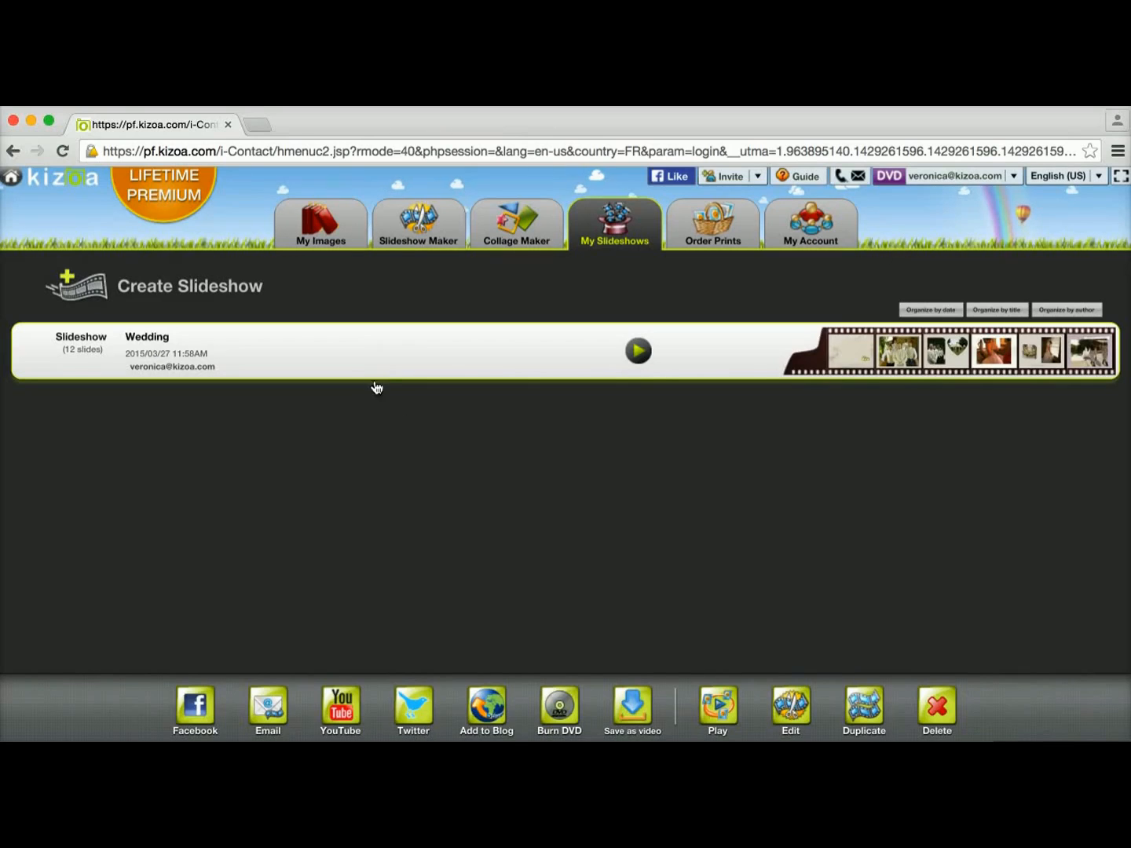
mouse_move(417, 602)
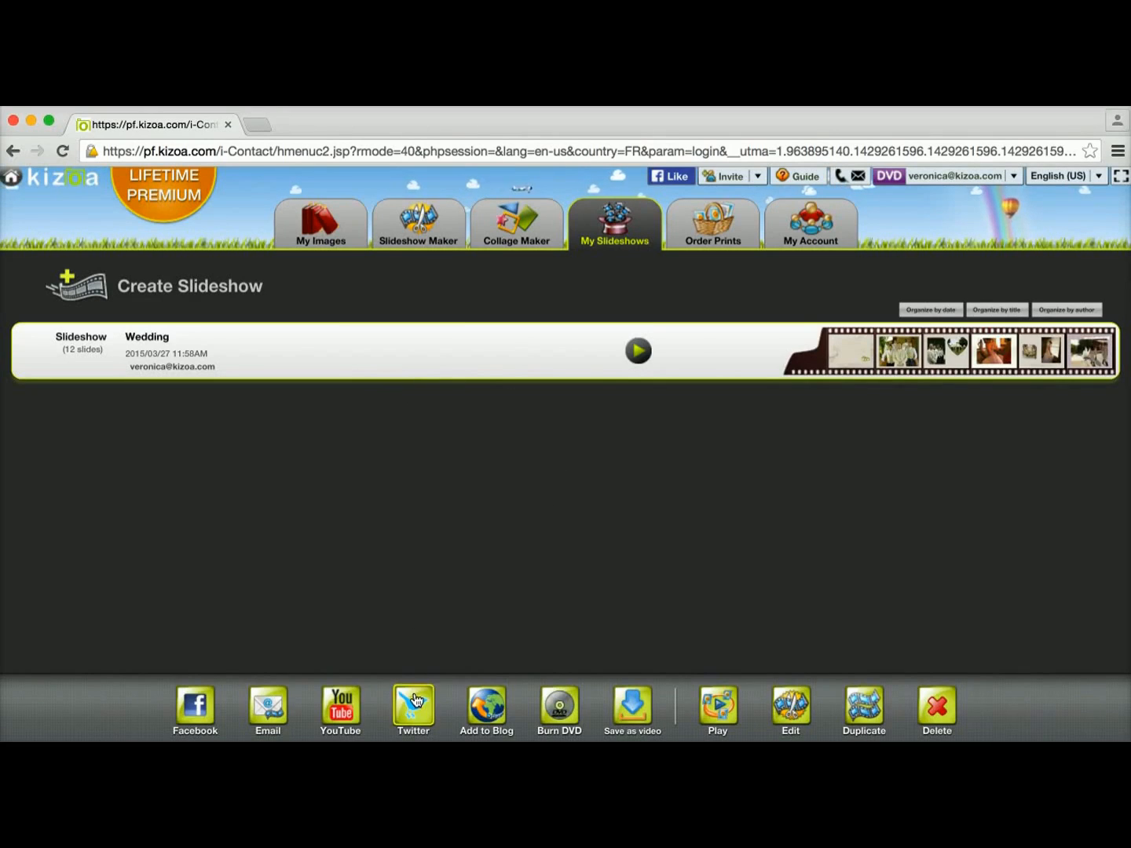
- Choose Twitter sharing, bringing up the prompt to connect a Twitter account
click(413, 709)
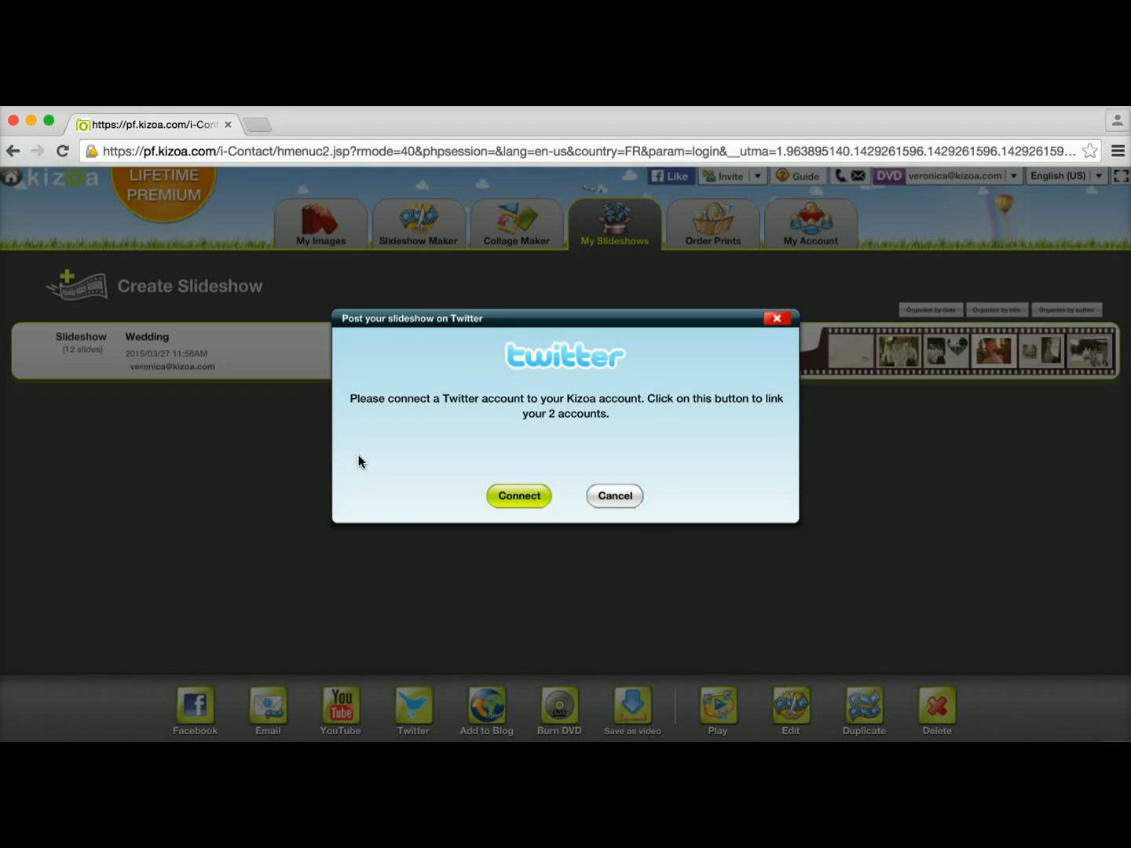
mouse_move(420, 440)
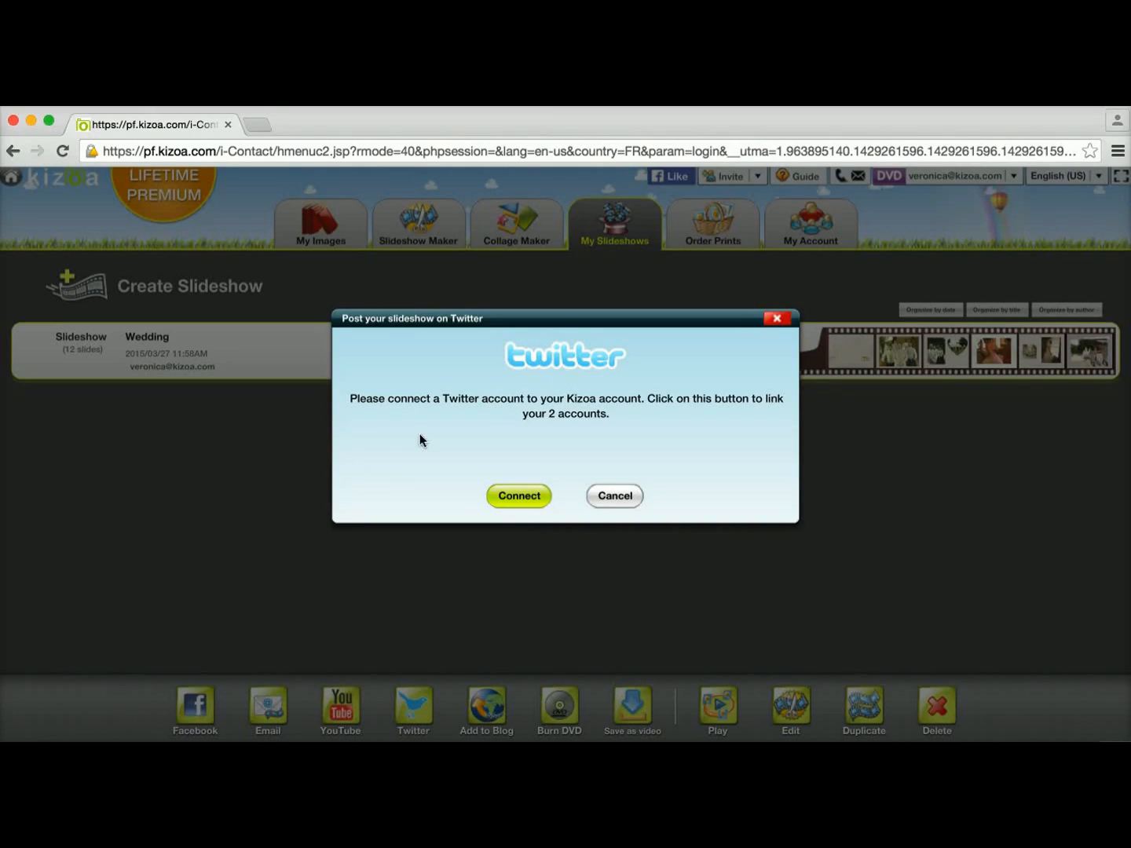
mouse_move(613, 403)
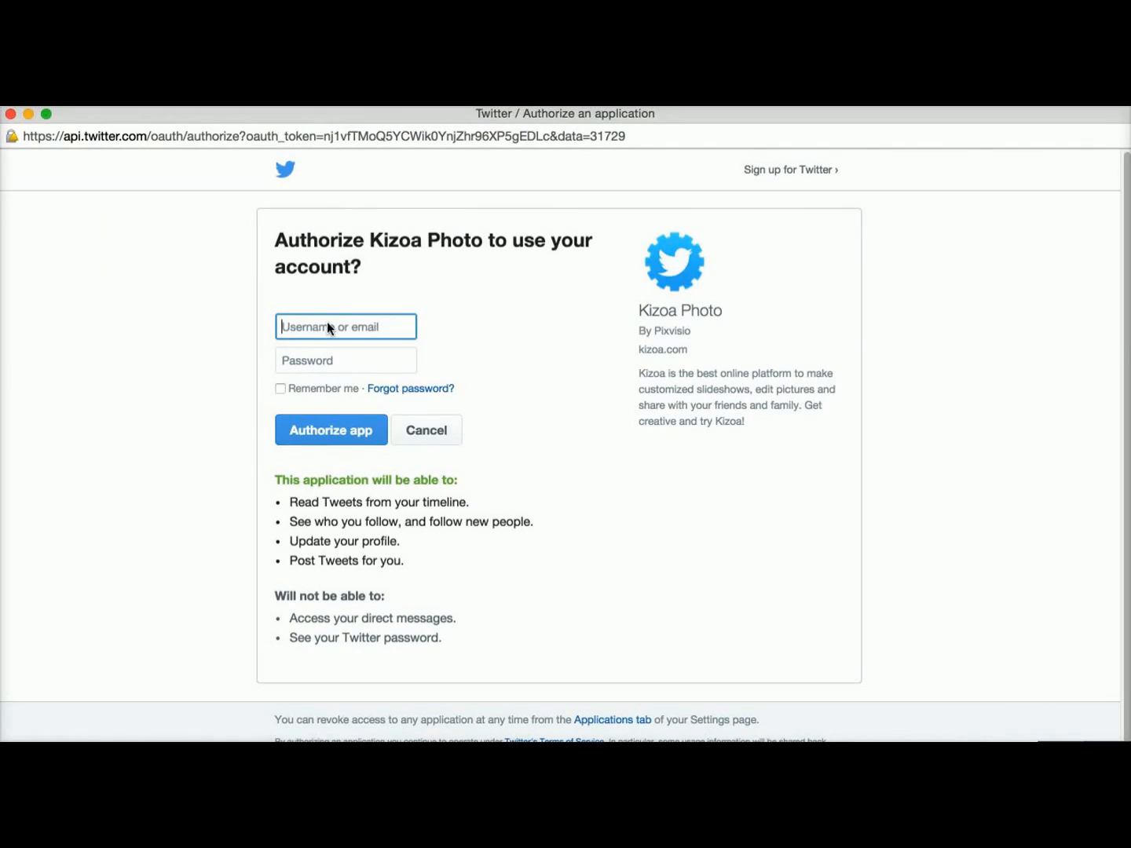
click(345, 361)
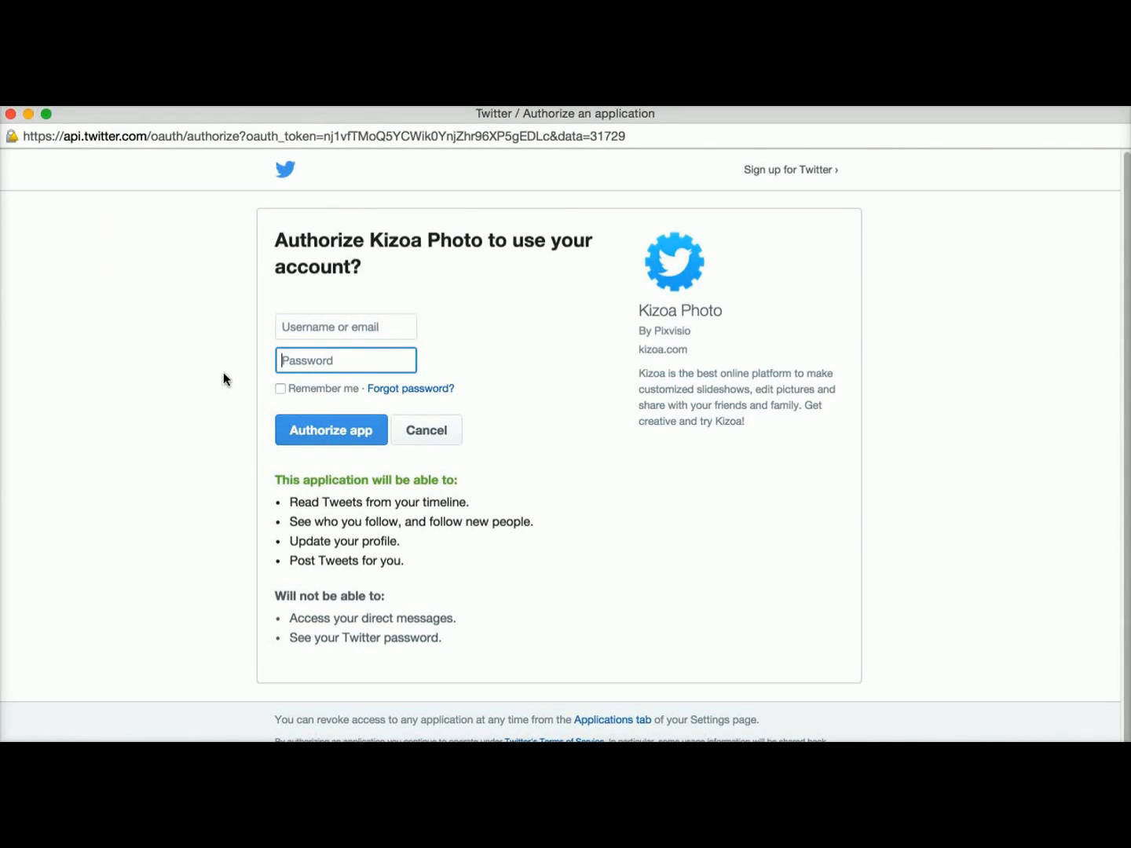
mouse_move(221, 380)
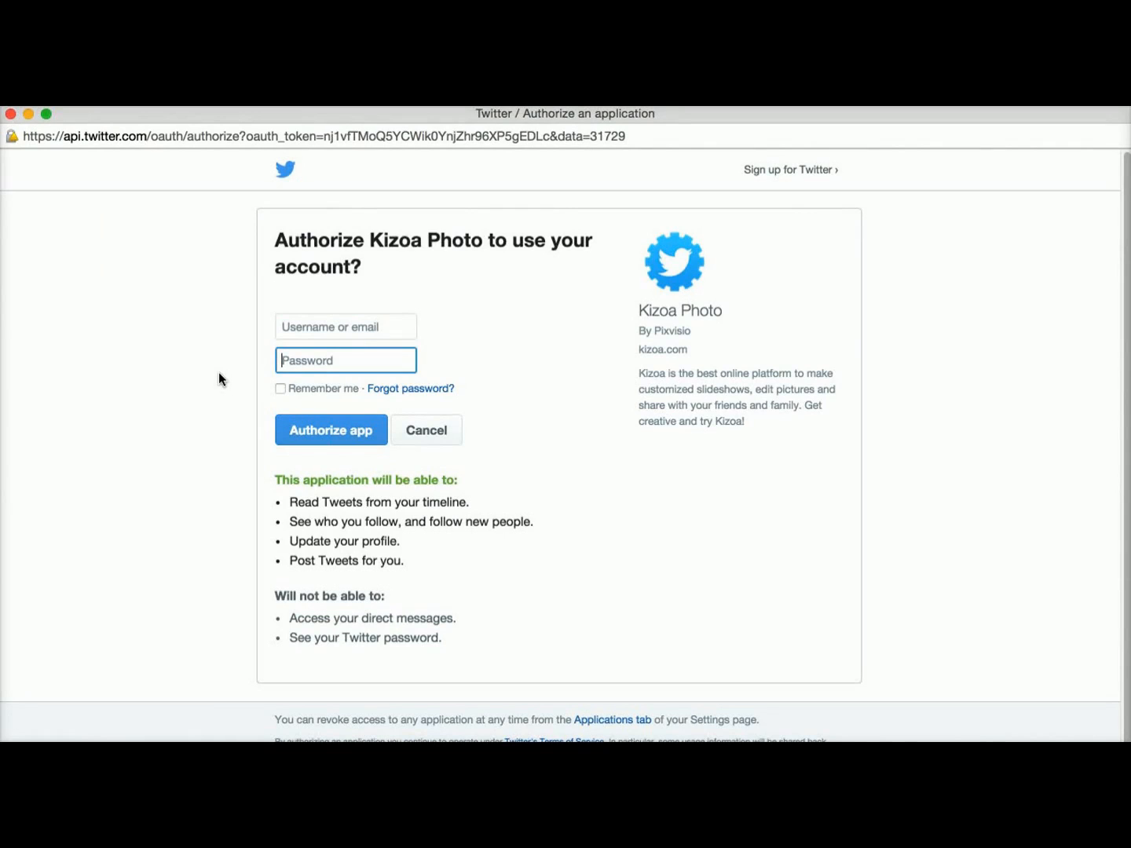